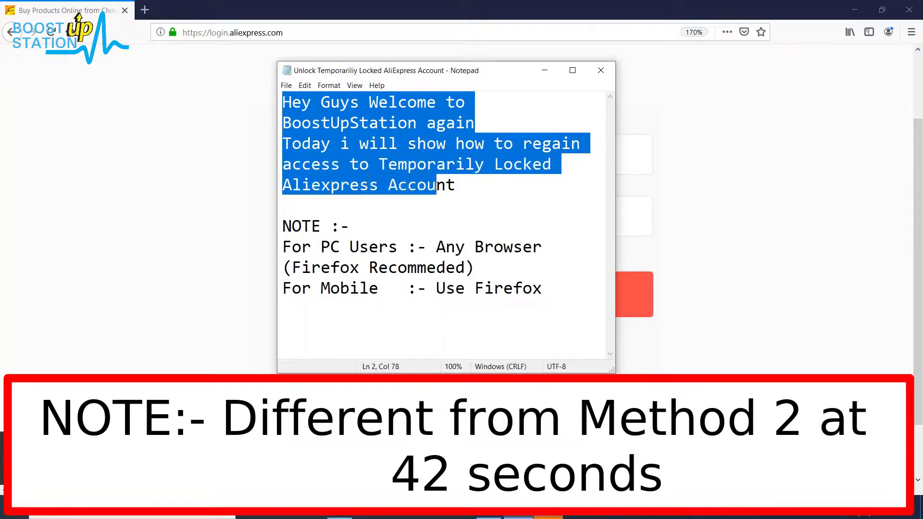
# - Add '(Enable Desktop site)' beneath the Firefox-on-mobile note in Notepad
pyautogui.click(284, 247)
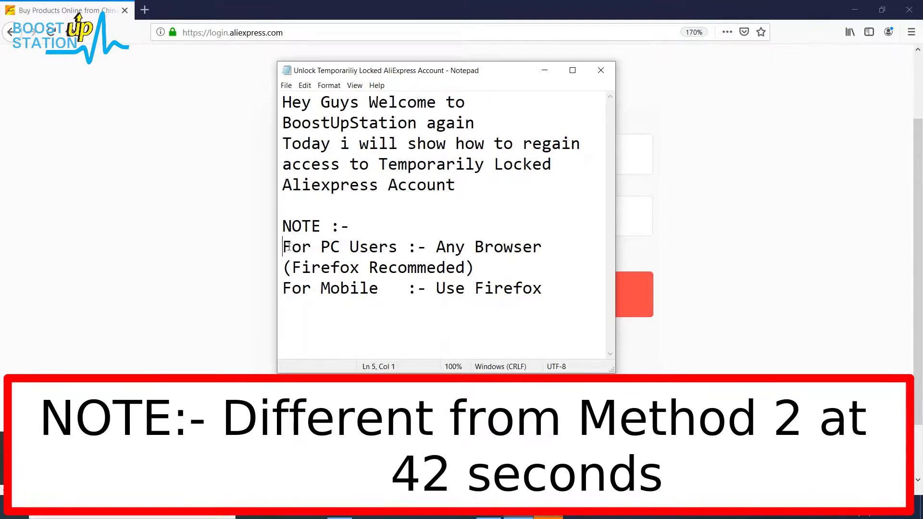
pyautogui.moveTo(282, 247); pyautogui.dragTo(493, 247)
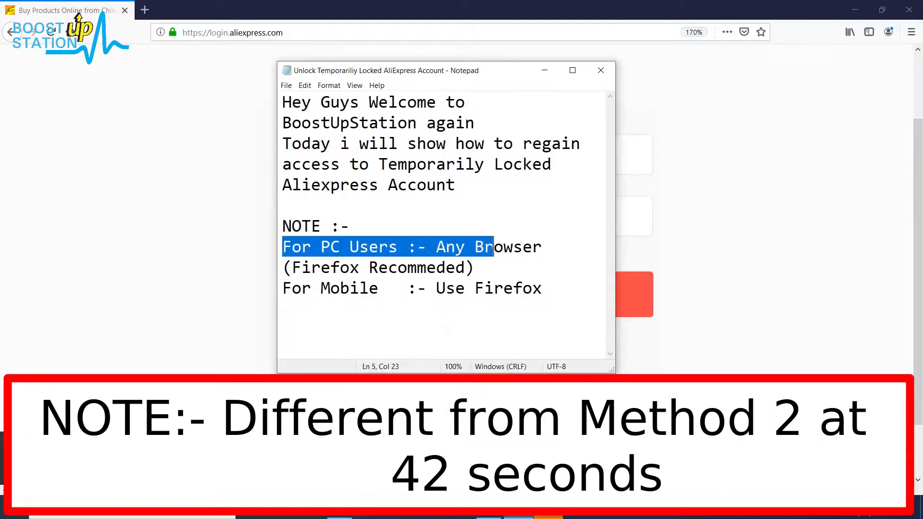
pyautogui.moveTo(488, 246); pyautogui.dragTo(468, 268)
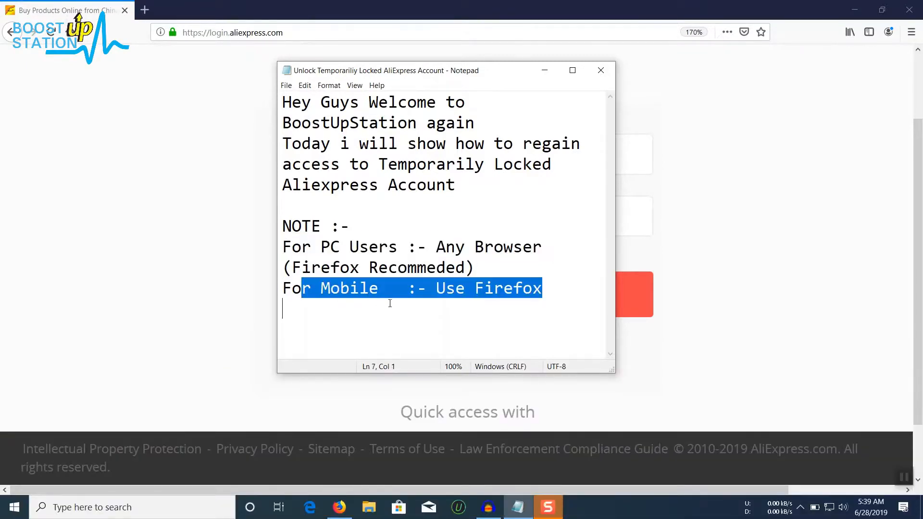
pyautogui.write('(Enable Desktop site)')
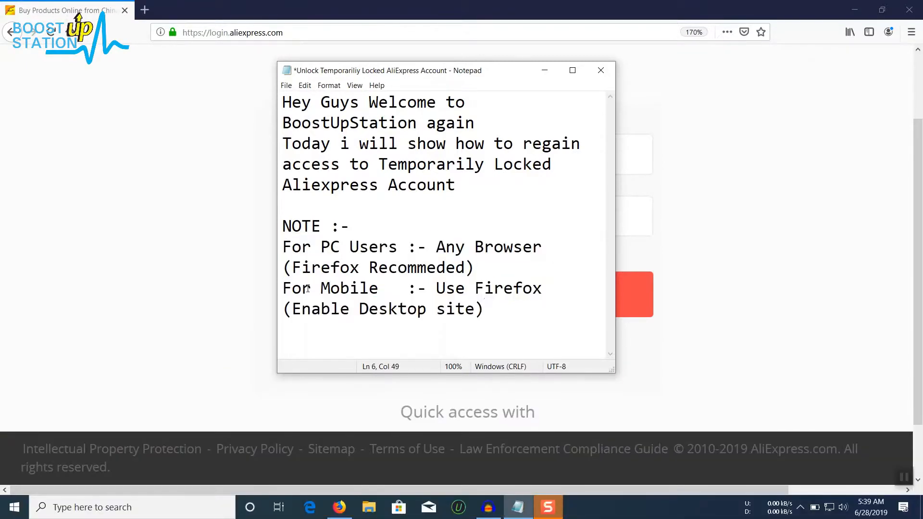
pyautogui.moveTo(302, 288); pyautogui.dragTo(534, 289)
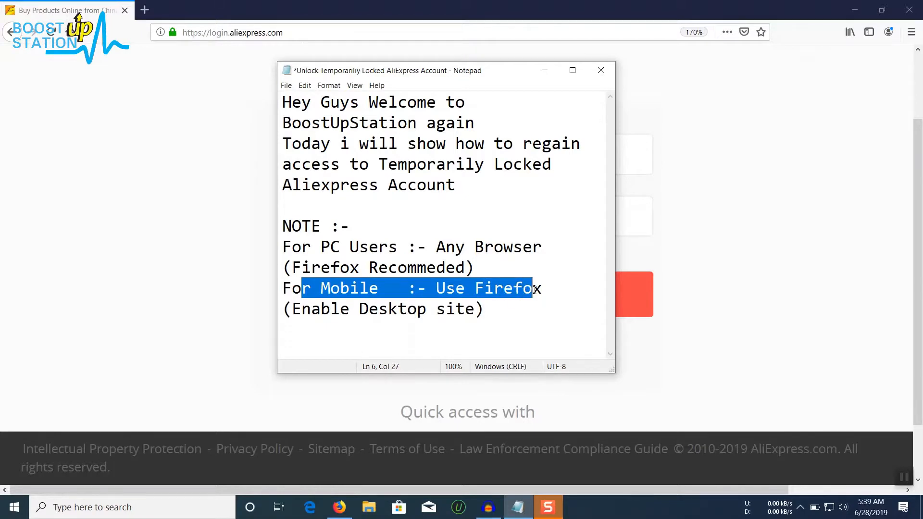
pyautogui.moveTo(535, 288); pyautogui.dragTo(467, 309)
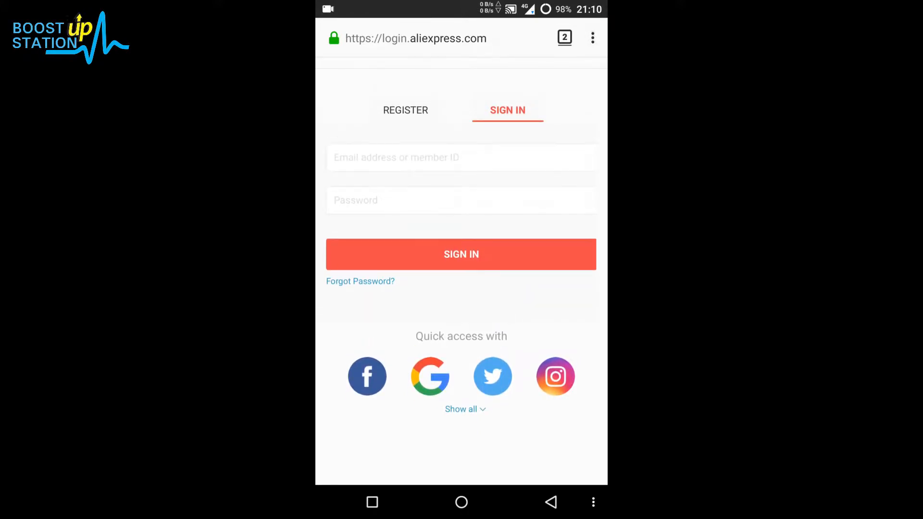
pyautogui.click(593, 37)
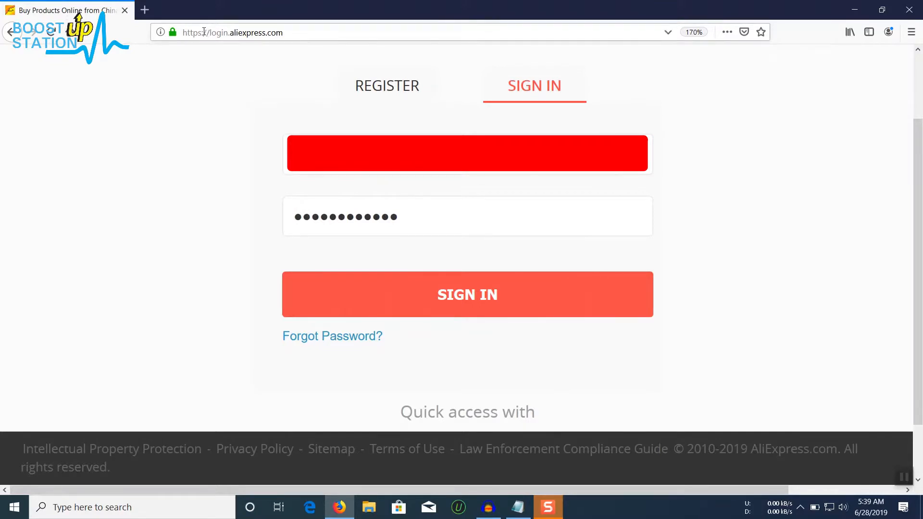
# - Submit the pre-filled AliExpress email and password to sign in
pyautogui.click(233, 32)
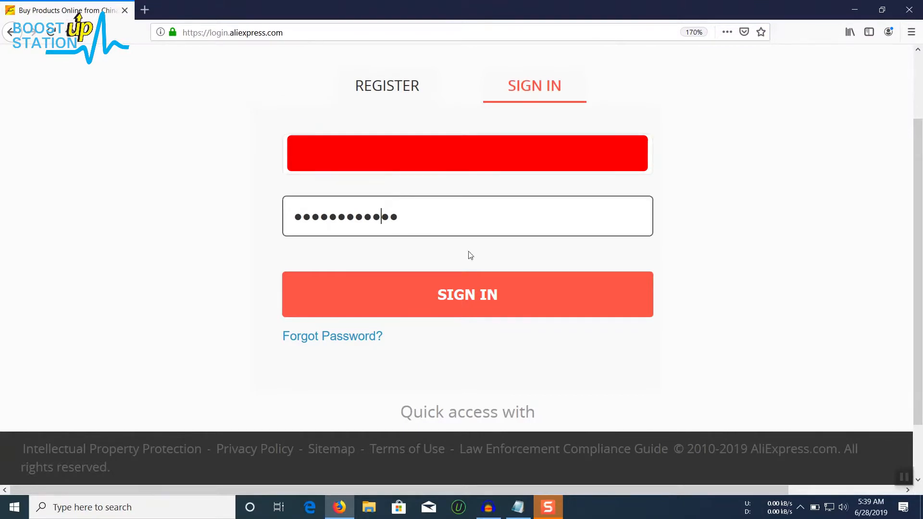
pyautogui.click(467, 294)
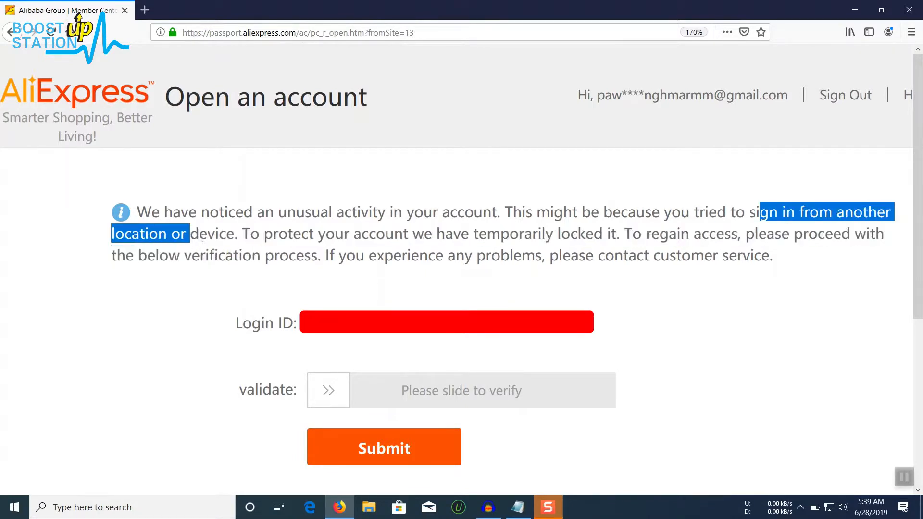
# - Slide to verify, enter captcha 'YQ', and submit the unlock request
pyautogui.click(265, 247)
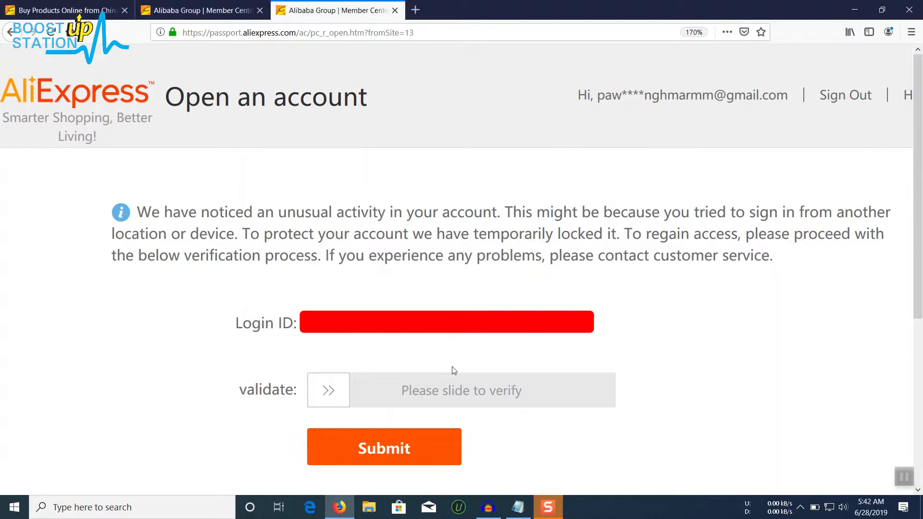
pyautogui.moveTo(328, 389); pyautogui.dragTo(593, 390)
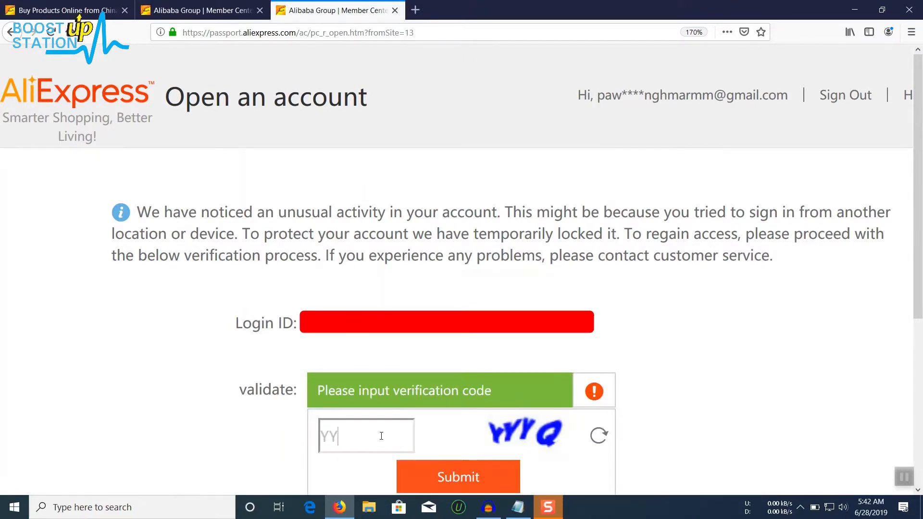
pyautogui.write('YQ')
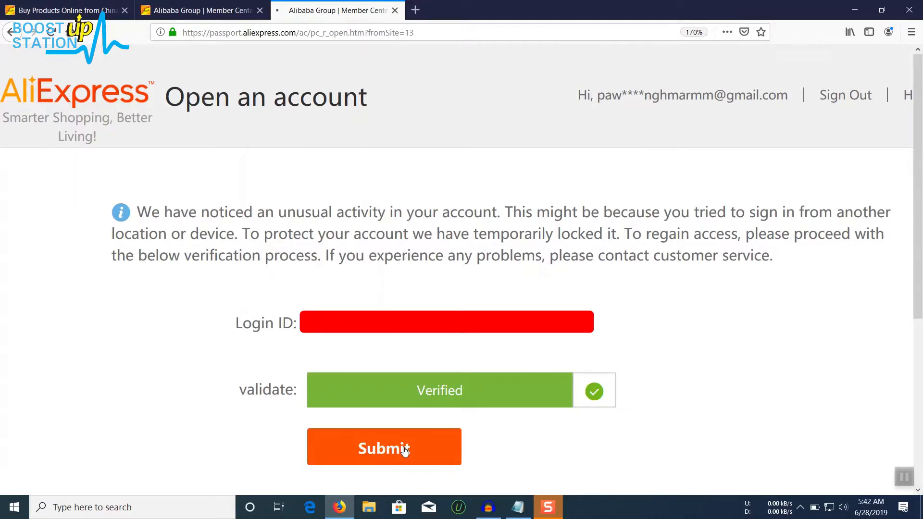
pyautogui.click(384, 447)
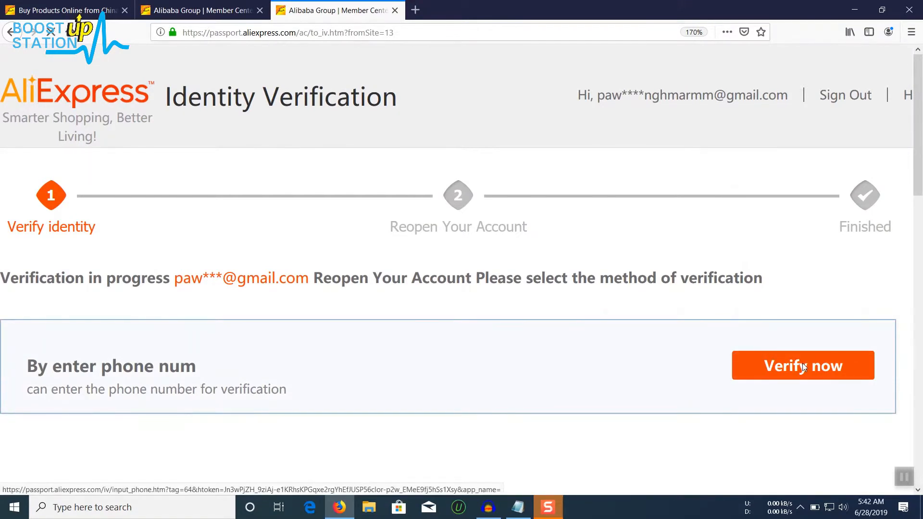
# - Choose phone verification and submit the mobile number
pyautogui.click(803, 365)
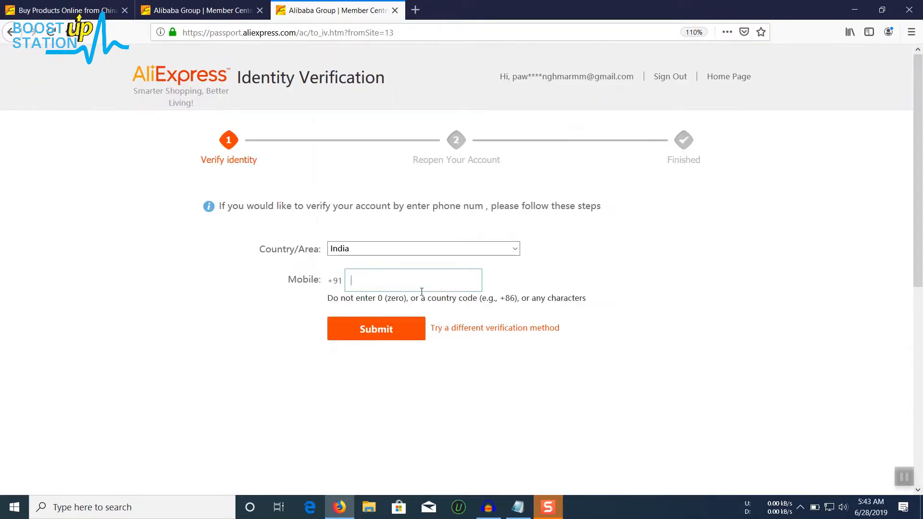
pyautogui.click(376, 328)
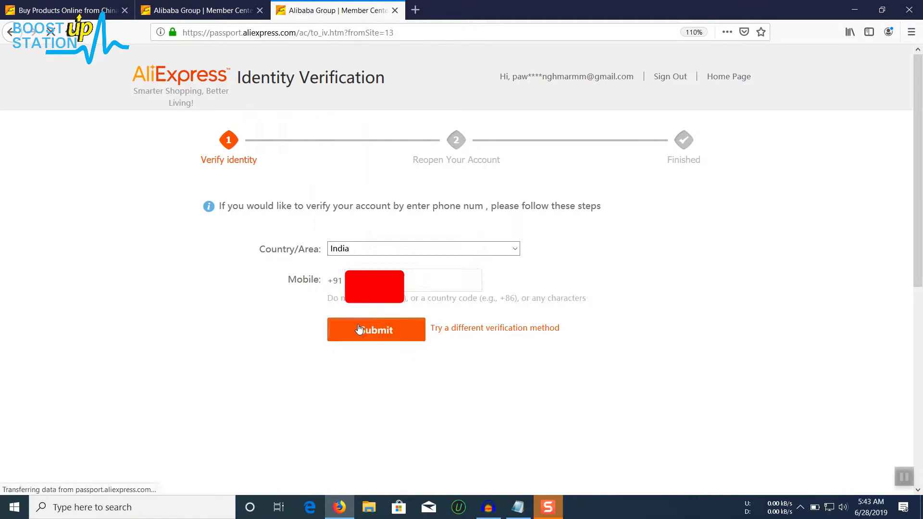
pyautogui.click(376, 329)
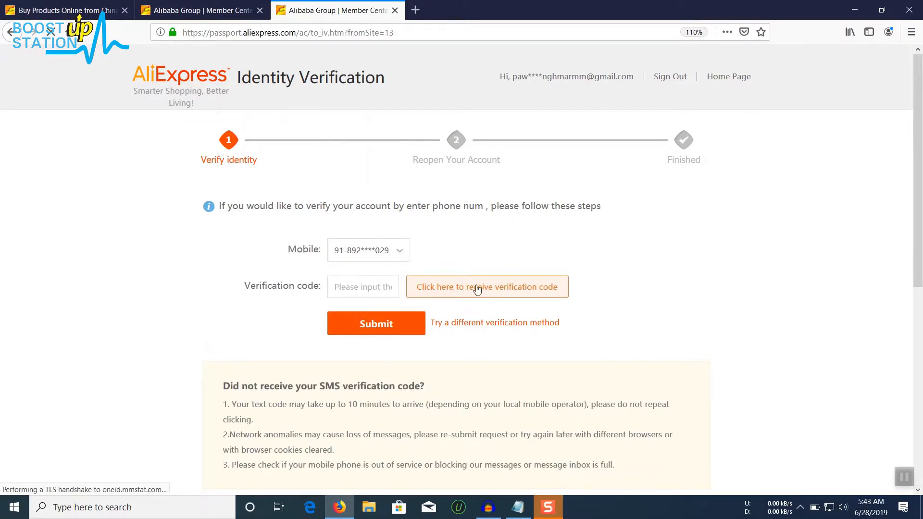
pyautogui.click(487, 286)
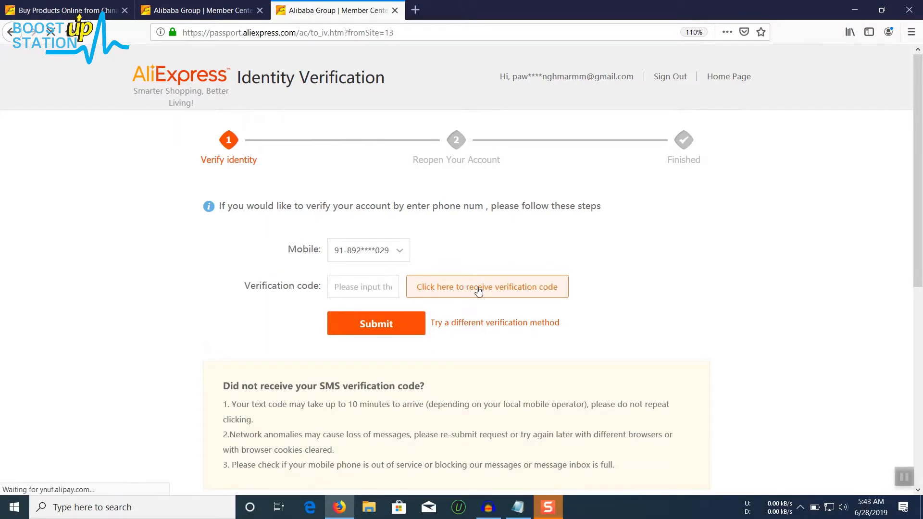
pyautogui.click(487, 287)
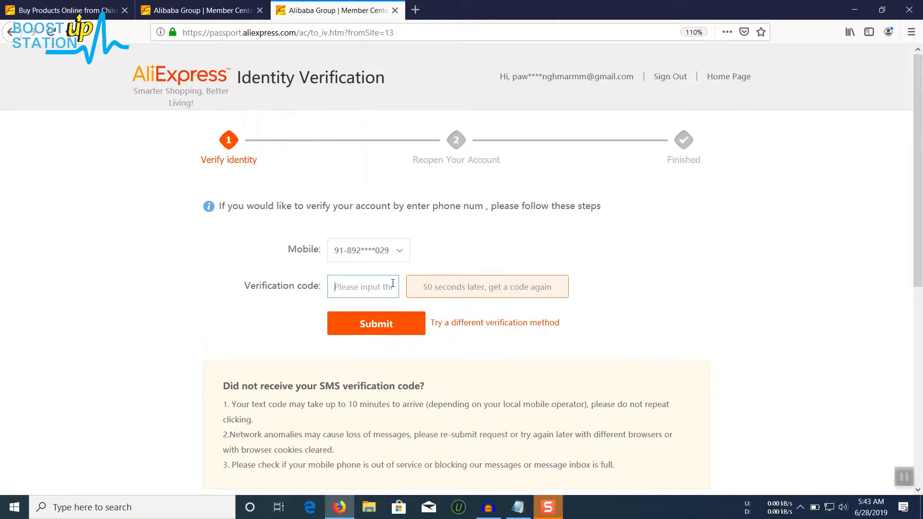
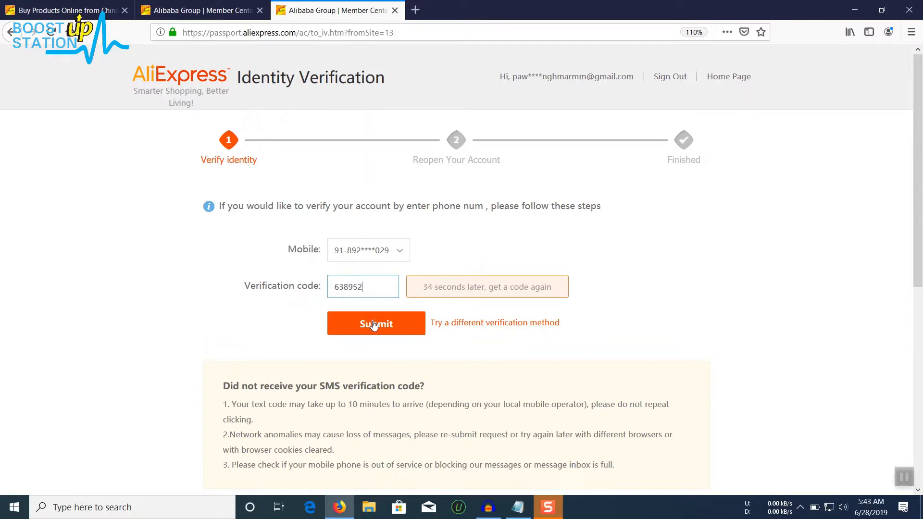
pyautogui.click(376, 324)
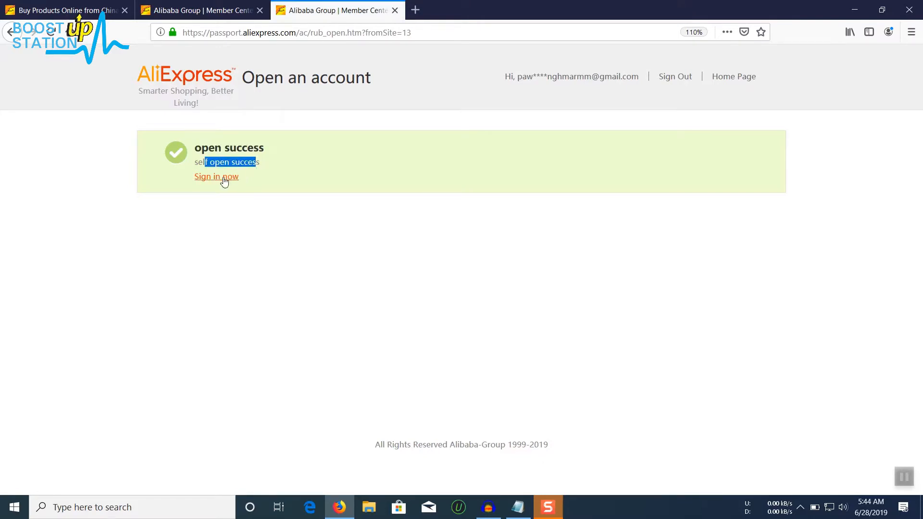
# - Go from the open success page back to login and sign in
pyautogui.click(216, 176)
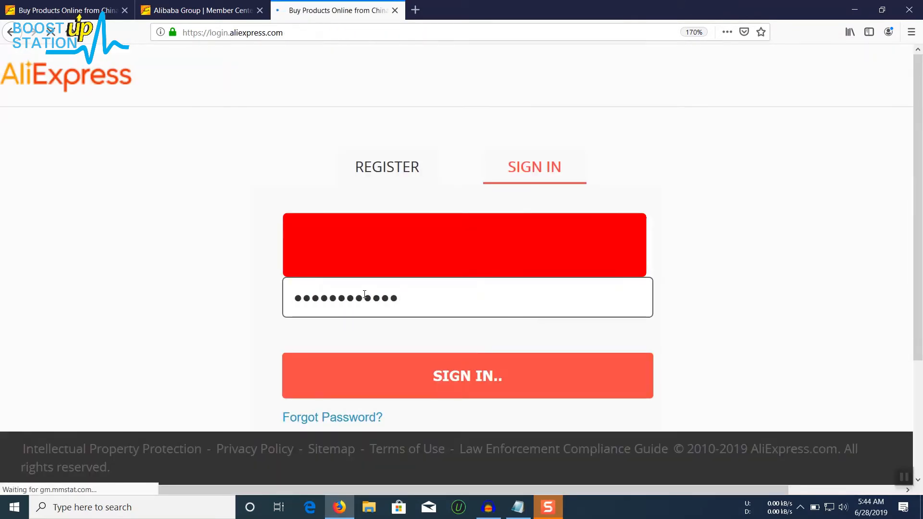
pyautogui.click(466, 376)
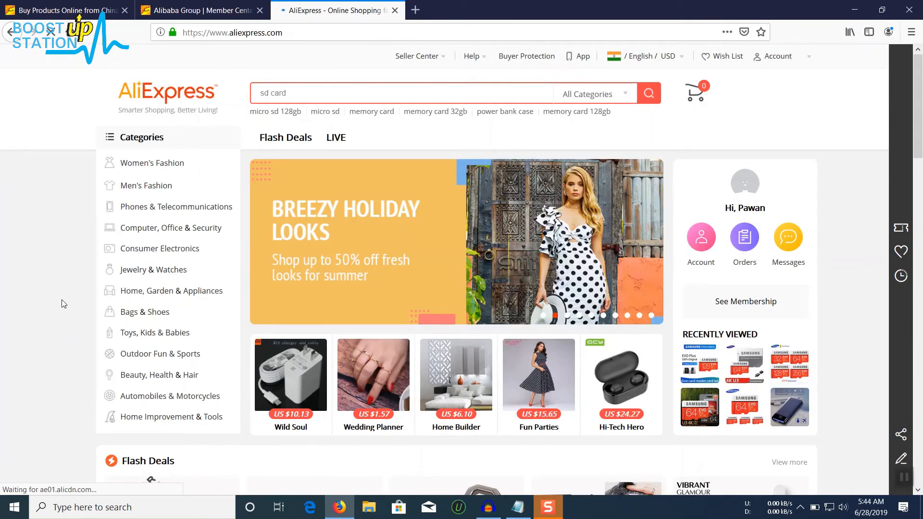
# - Scroll the signed-in homepage down to Flash Deals and recommendations
pyautogui.scroll(-3)
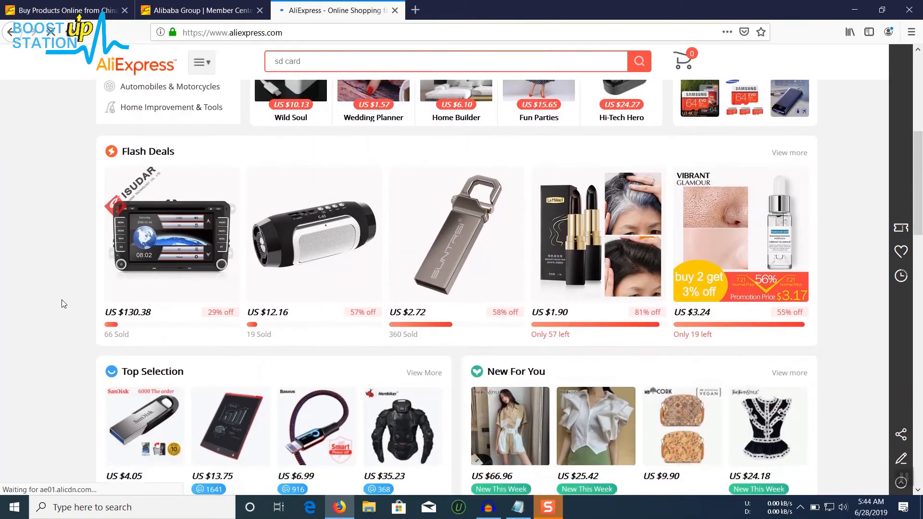